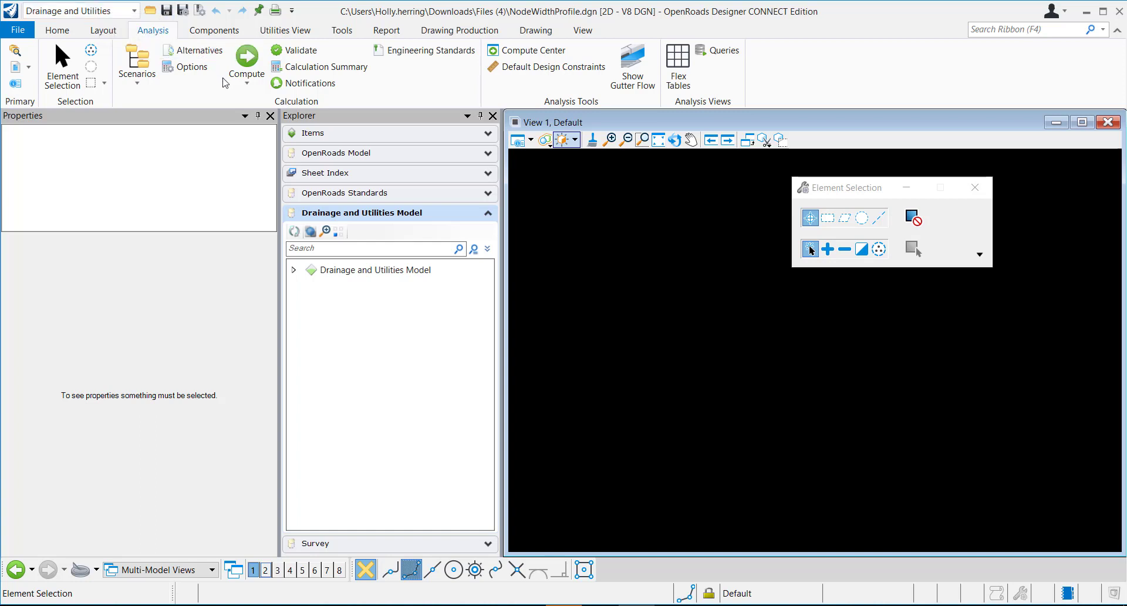
# Step: Bring up Calculation Options and the properties of the Base Analysis solver
pyautogui.click(191, 66)
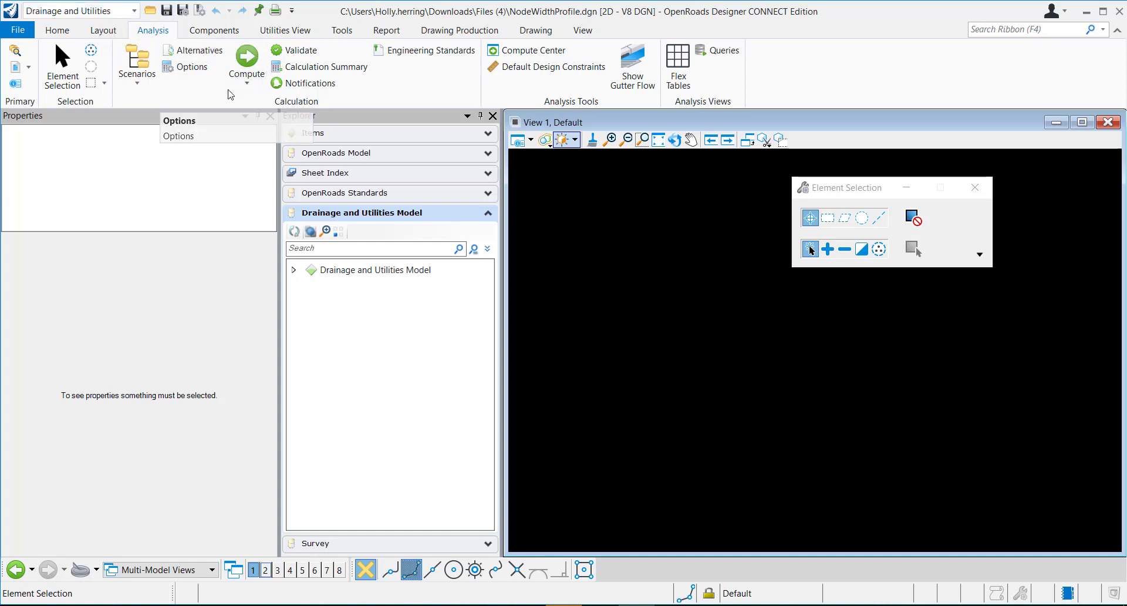
pyautogui.click(191, 66)
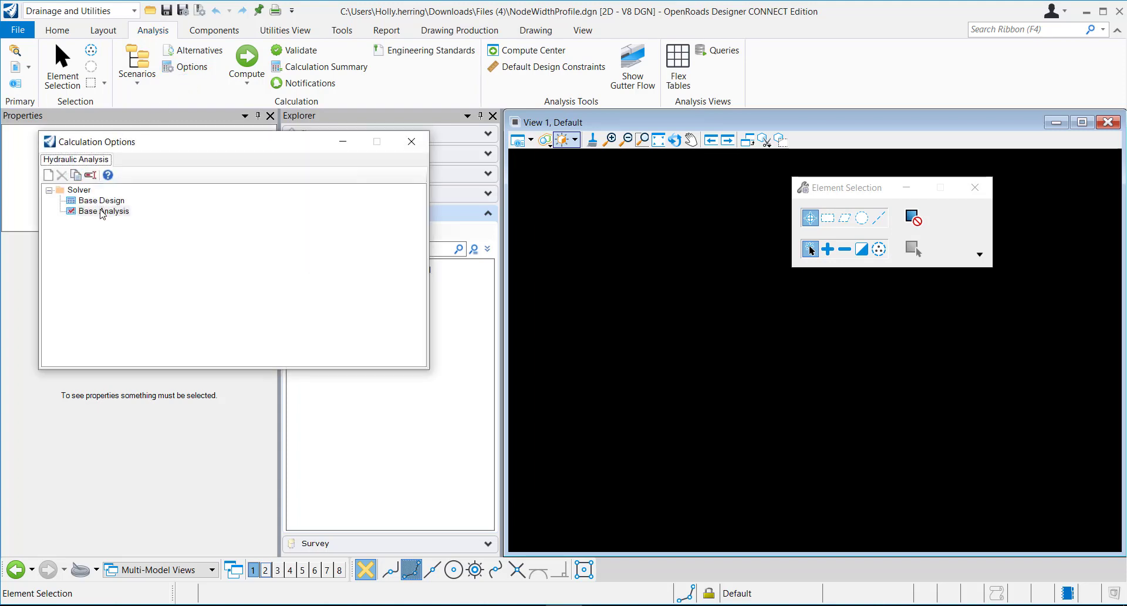
pyautogui.click(105, 210)
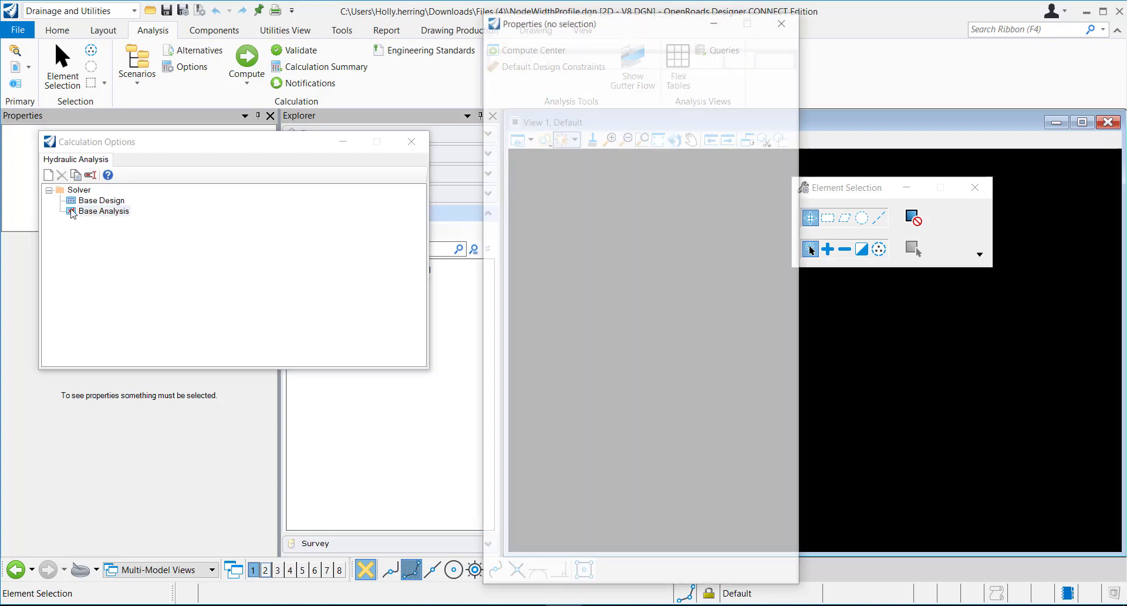
# Step: Scroll the Base Analysis properties to bring the Rational Method group into view
pyautogui.click(70, 210)
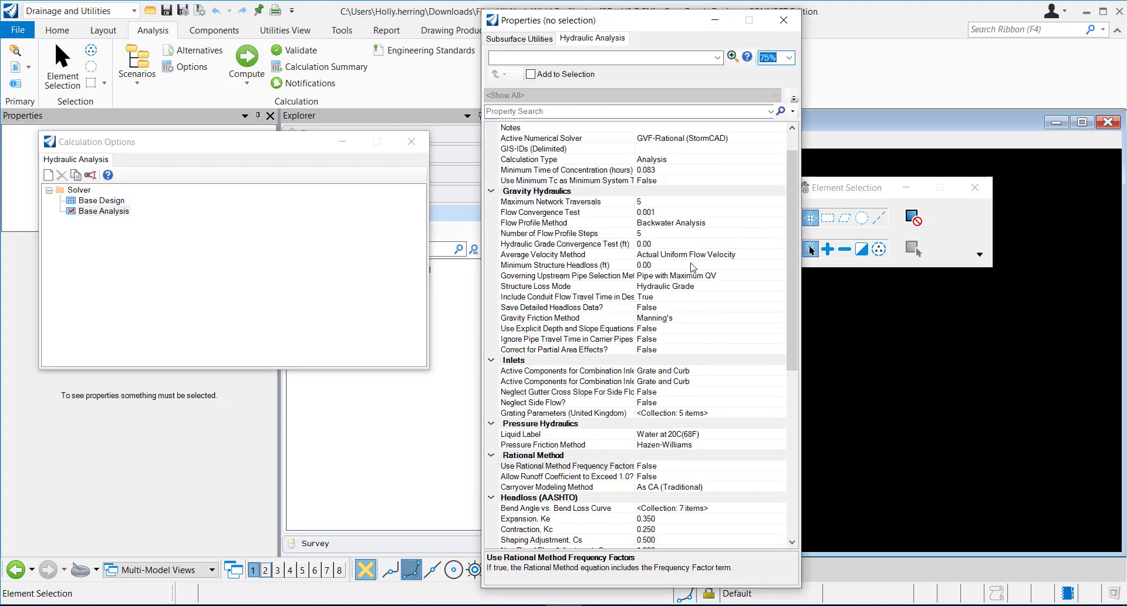
pyautogui.scroll(-3)
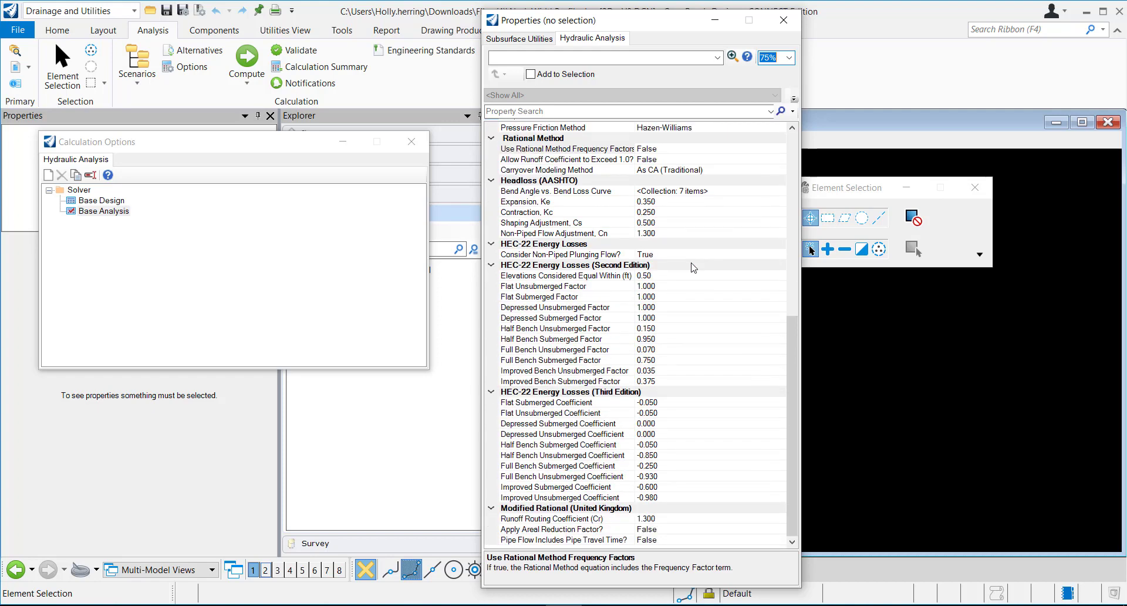
pyautogui.scroll(3)
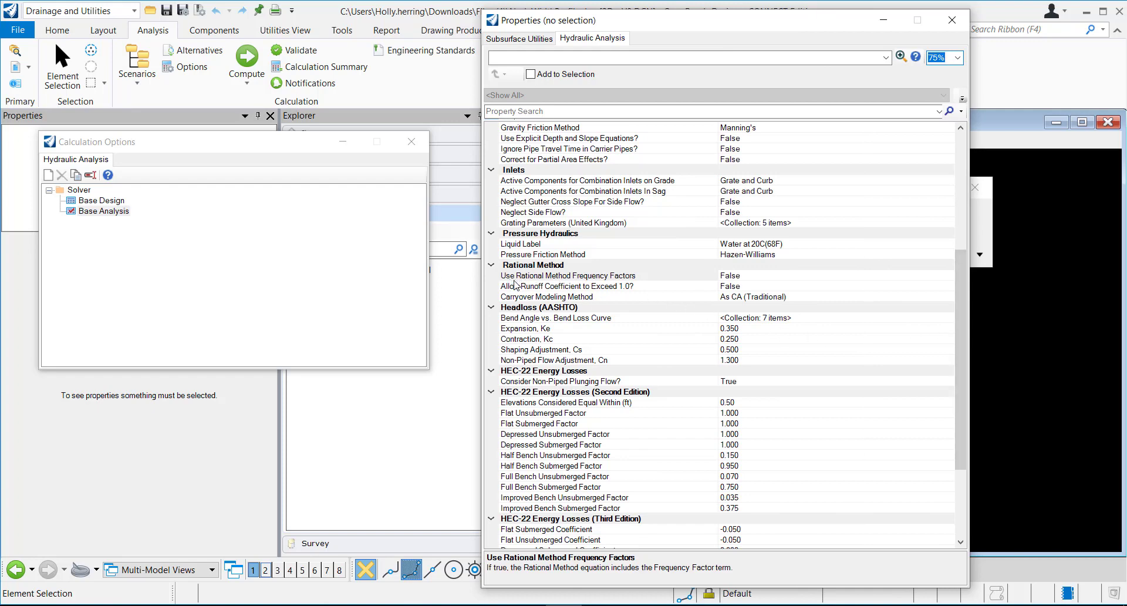
pyautogui.moveTo(676, 271)
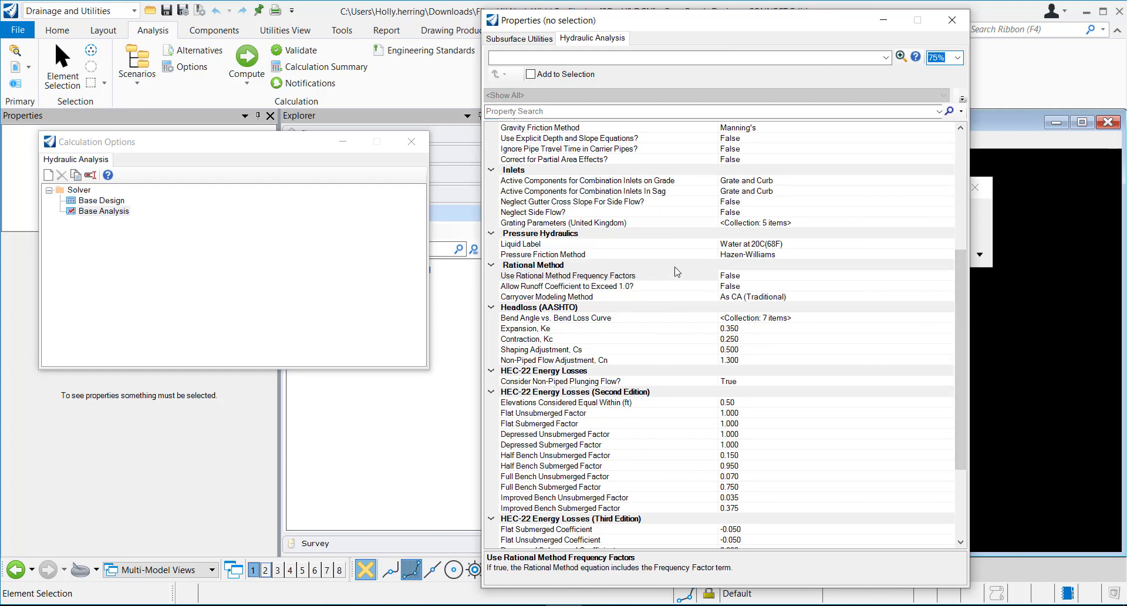
# Step: Set Use Rational Method Frequency Factors to True and bring up the Frequency Factors table
pyautogui.click(568, 275)
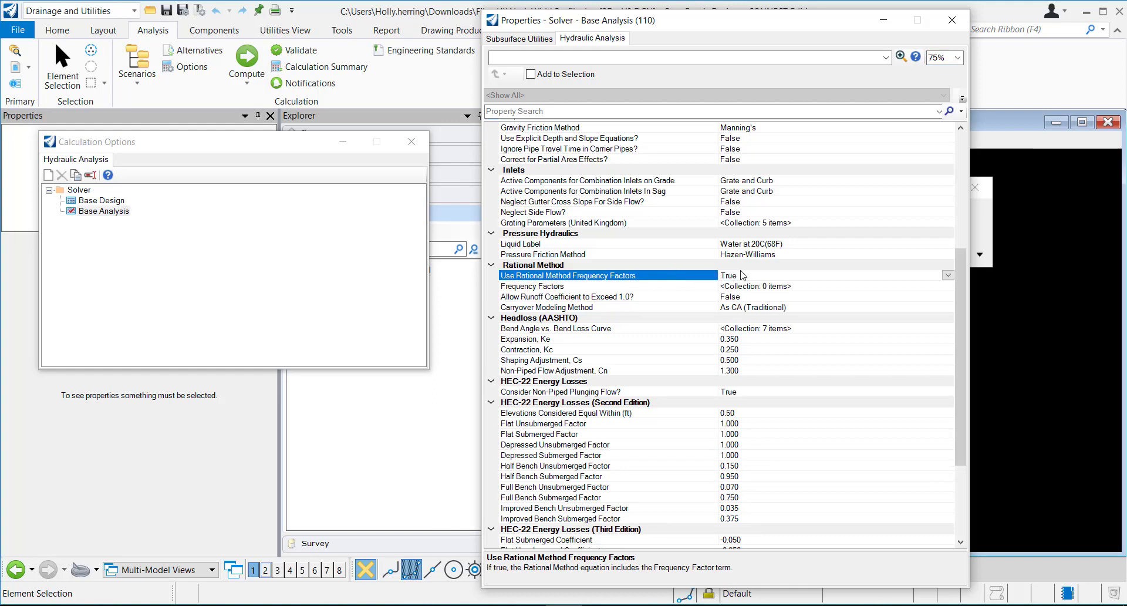
pyautogui.click(532, 285)
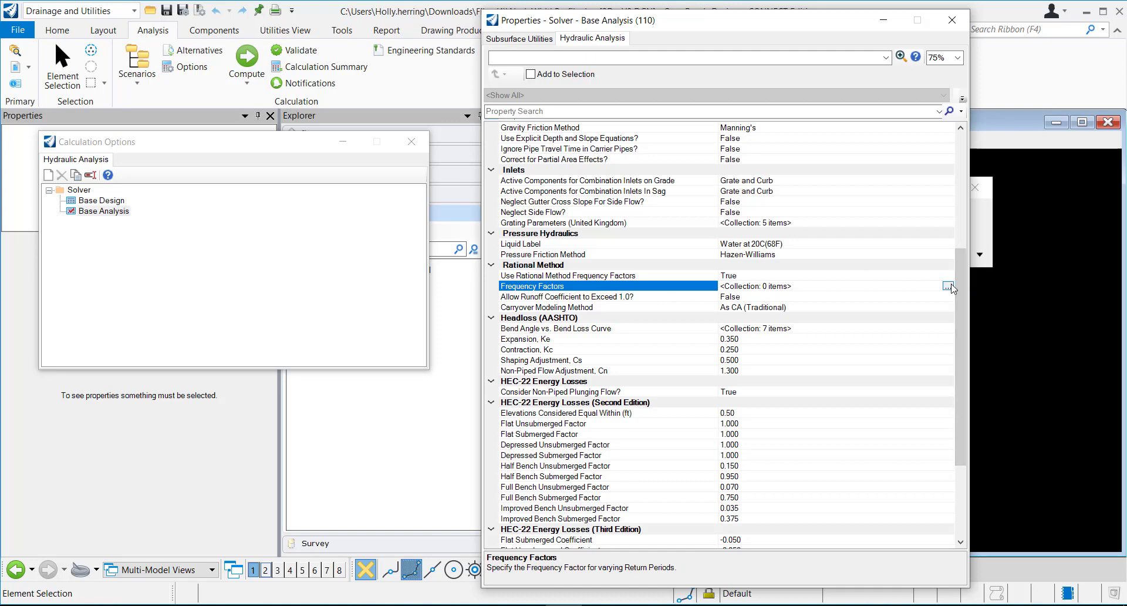
pyautogui.click(949, 286)
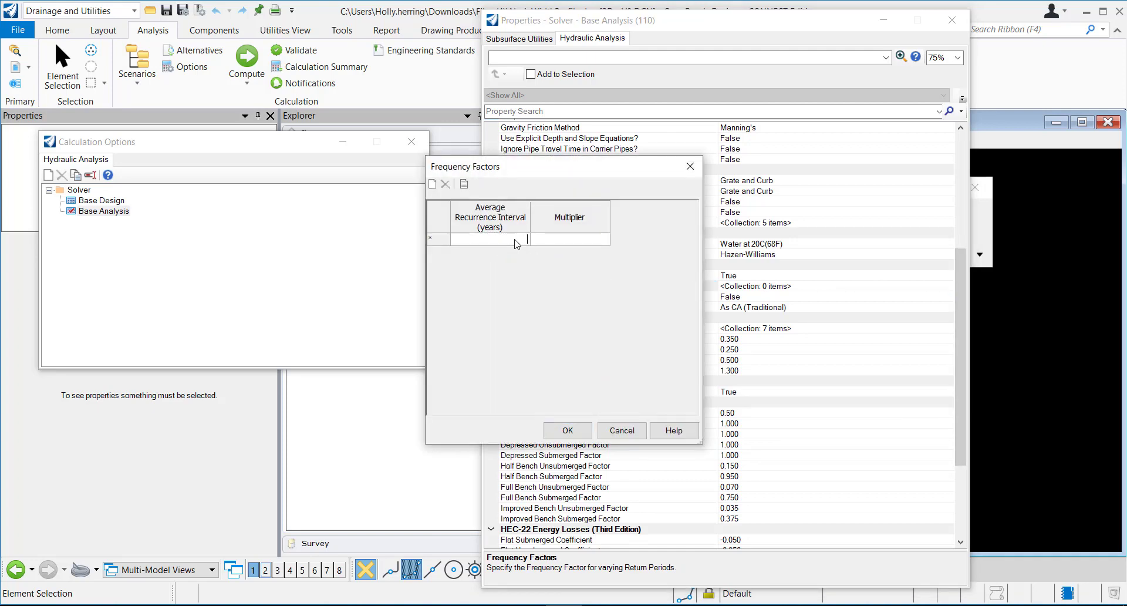
# Step: Enter a 100-year recurrence interval row with multiplier 1.25 and accept the table
pyautogui.write('100')
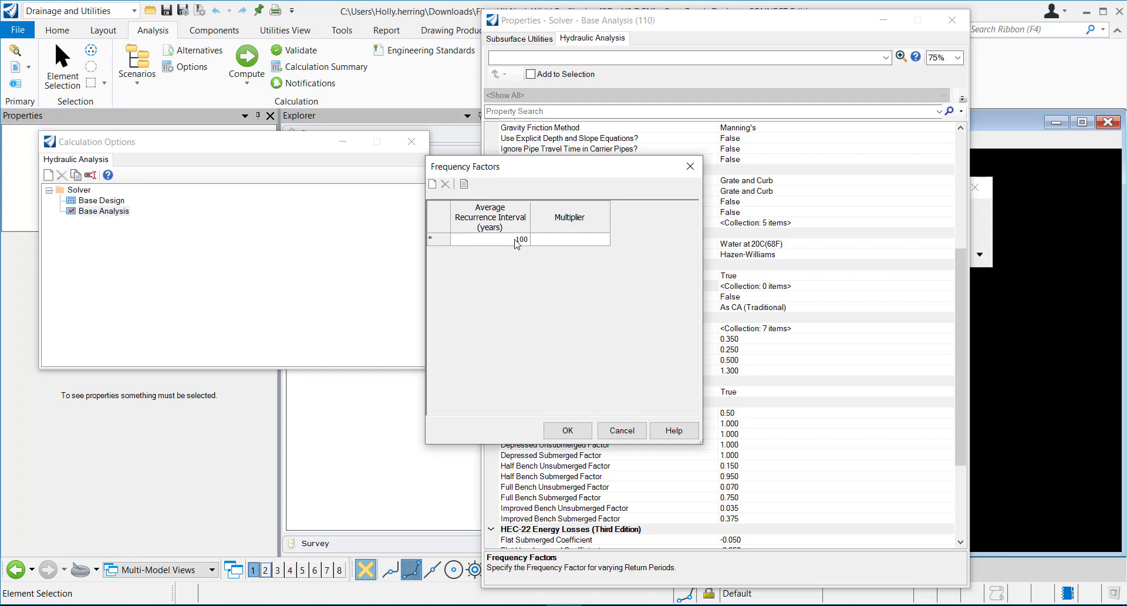
pyautogui.click(597, 240)
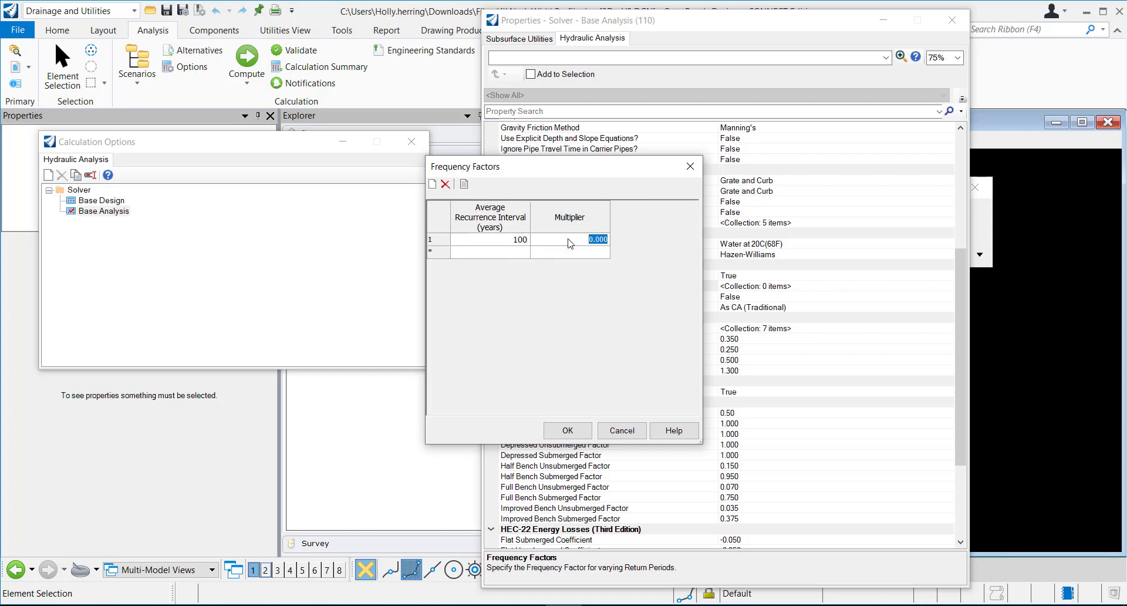
pyautogui.write('1.5')
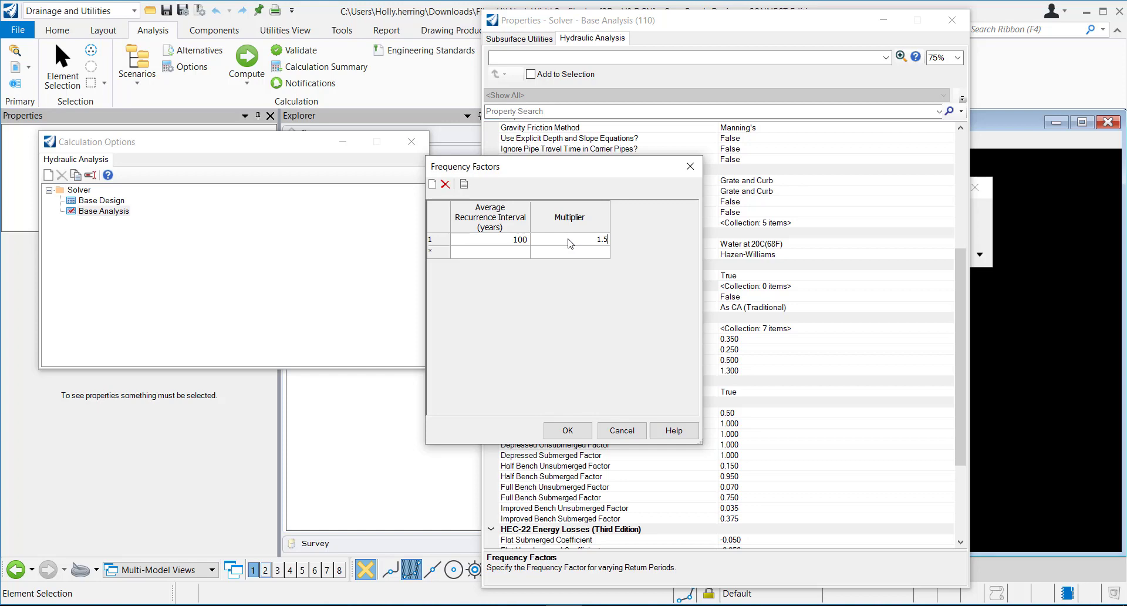
pyautogui.write('1.250')
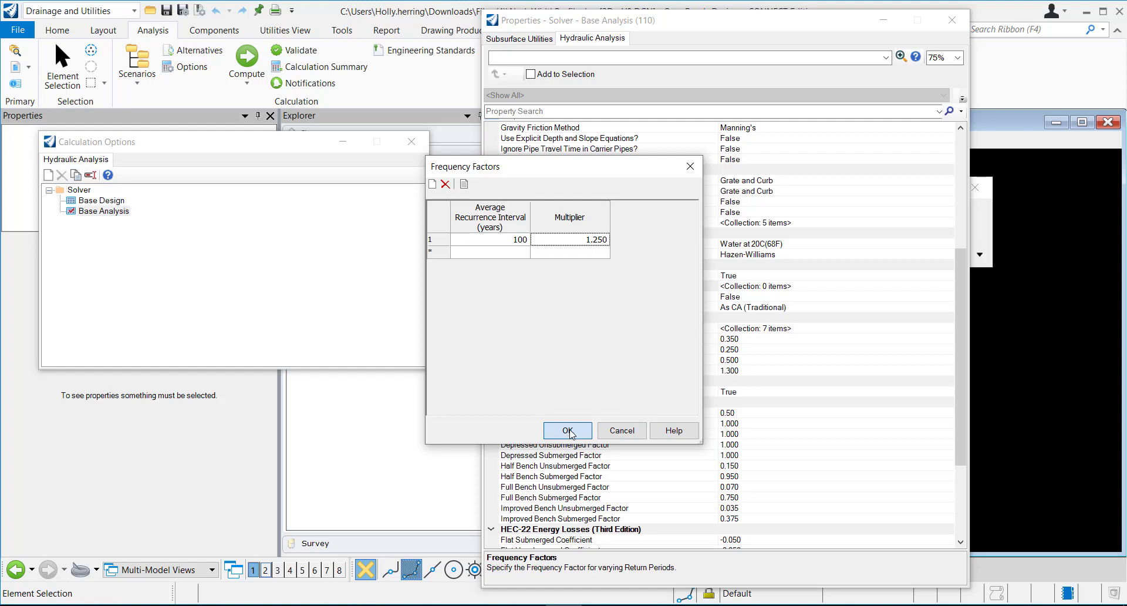
pyautogui.click(567, 430)
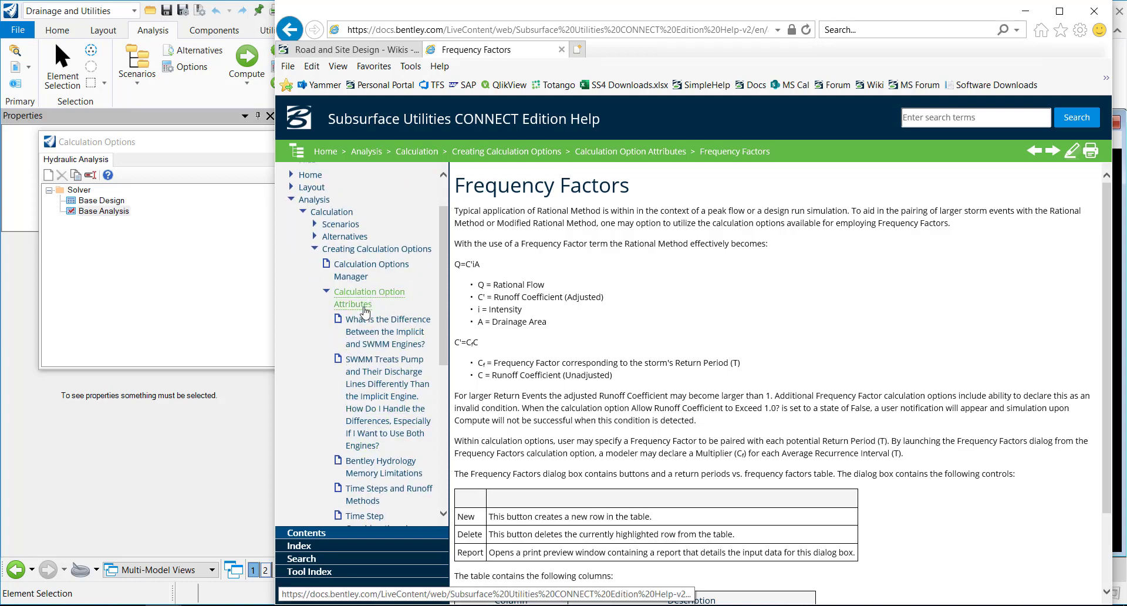
# Step: Scroll the online help contents tree toward the Frequency Factors topic
pyautogui.scroll(-3)
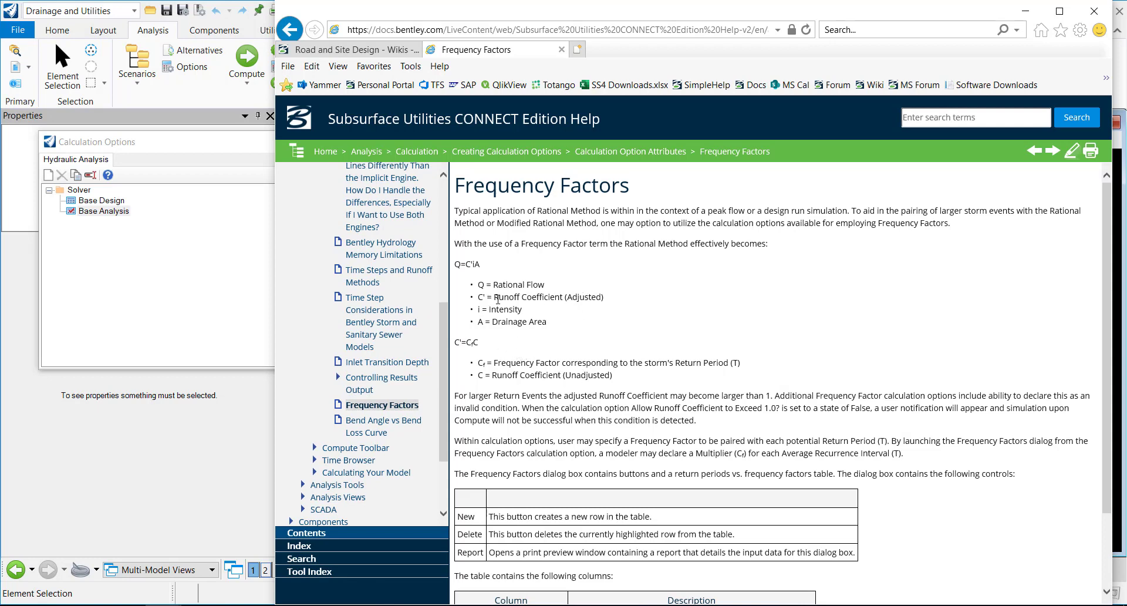
pyautogui.moveTo(507, 388)
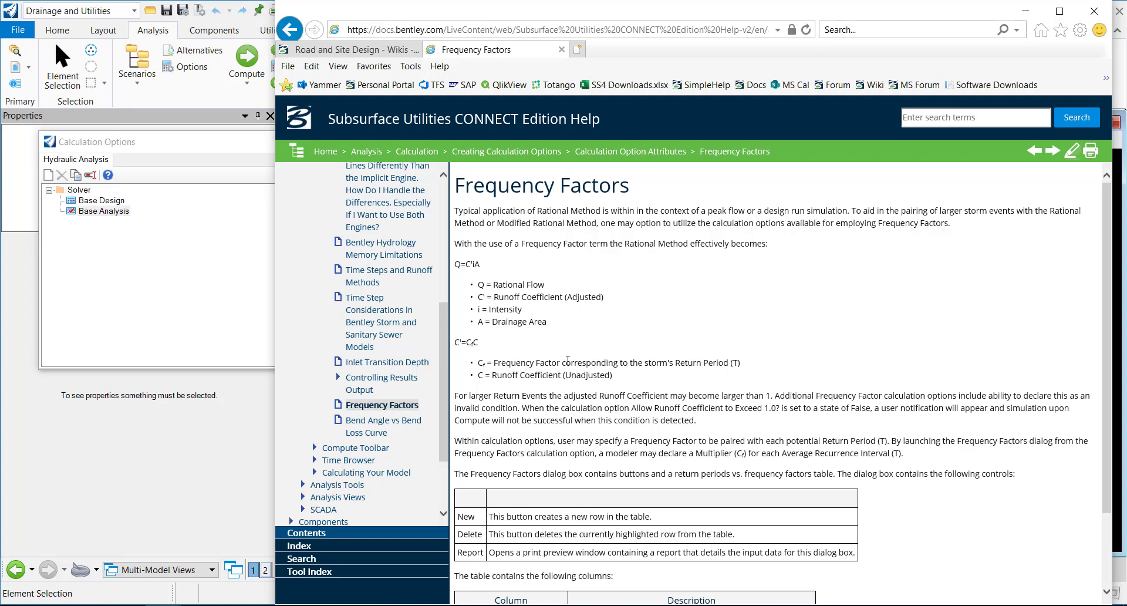
pyautogui.moveTo(544, 390)
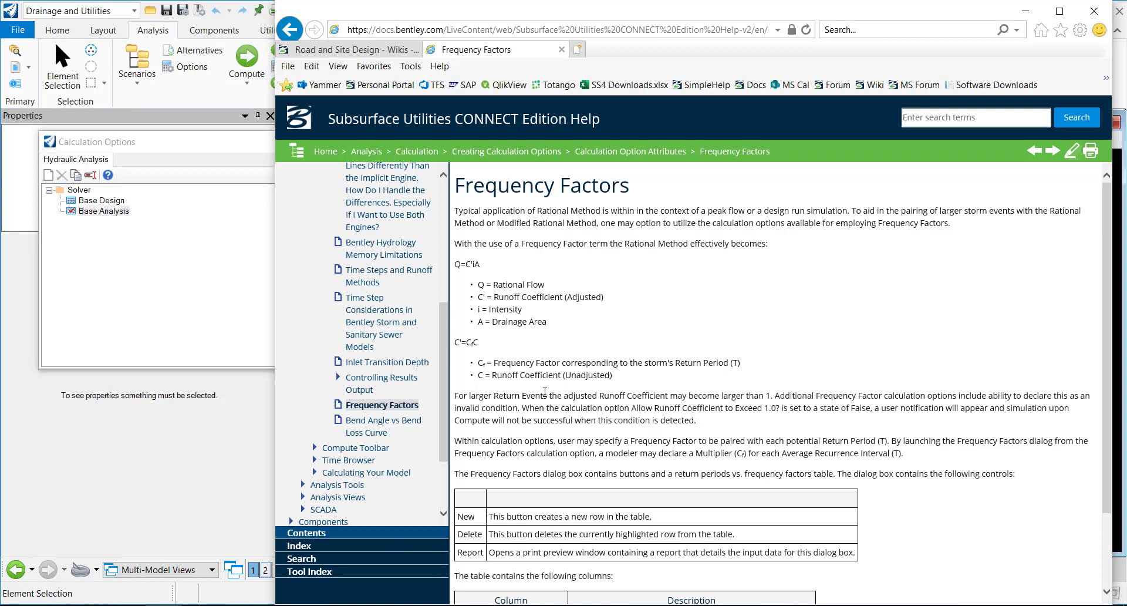
pyautogui.moveTo(542, 386)
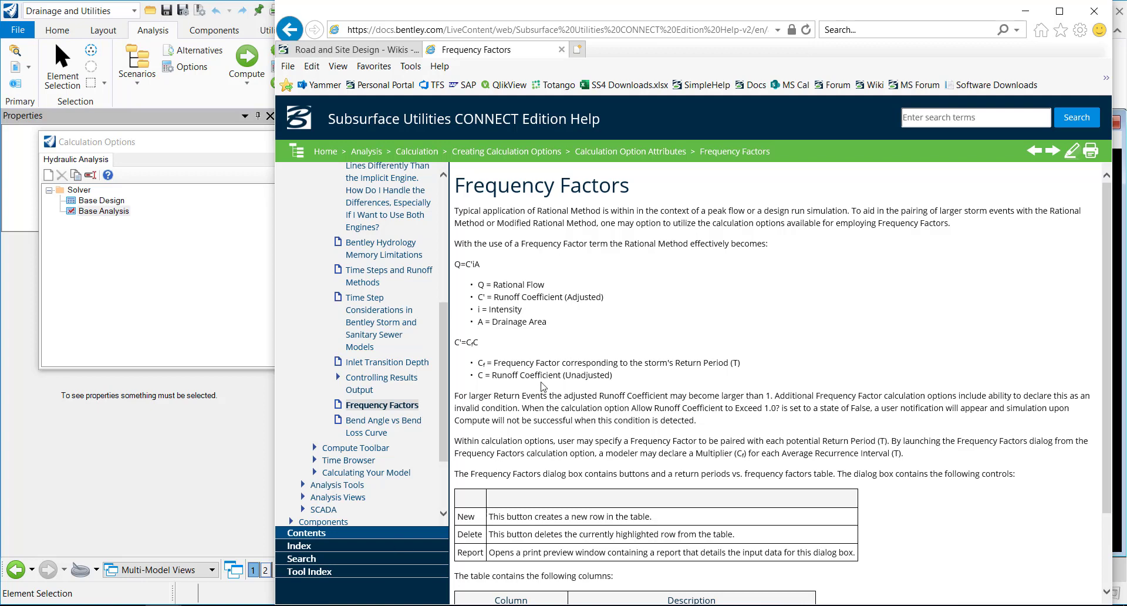